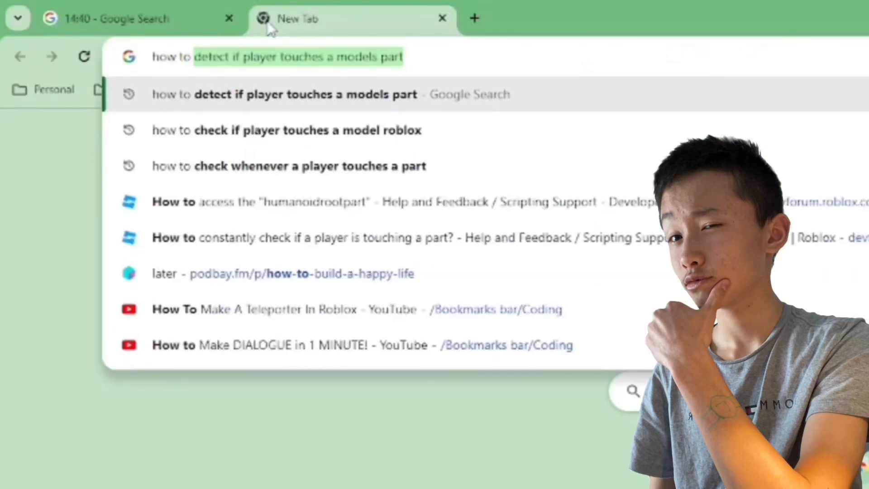
Search Google in a new tab for 'how to kill every…' player touching a part
type("how to kill every")
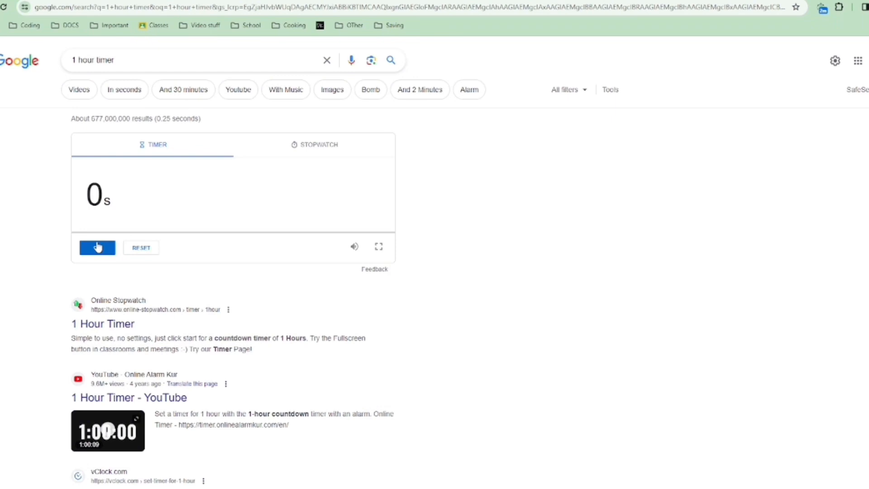
Start the one-hour Google timer and save the game as '1 hour game devlog'
left_click(97, 247)
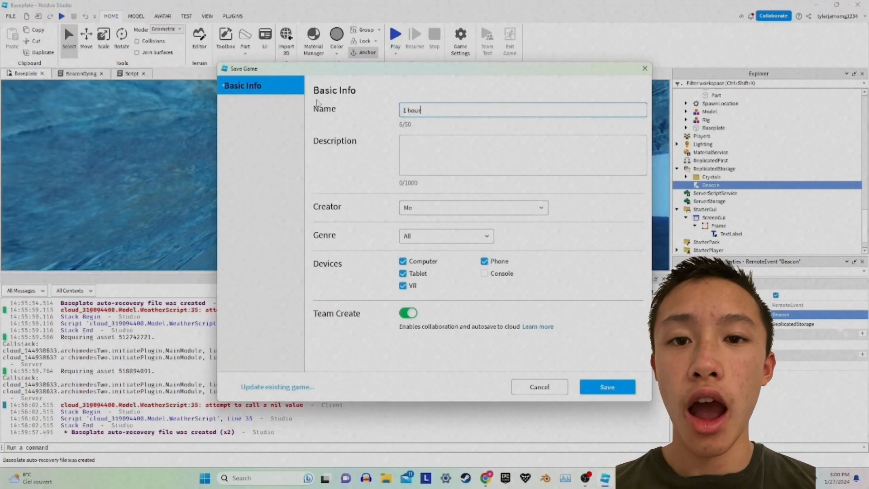
left_click(607, 387)
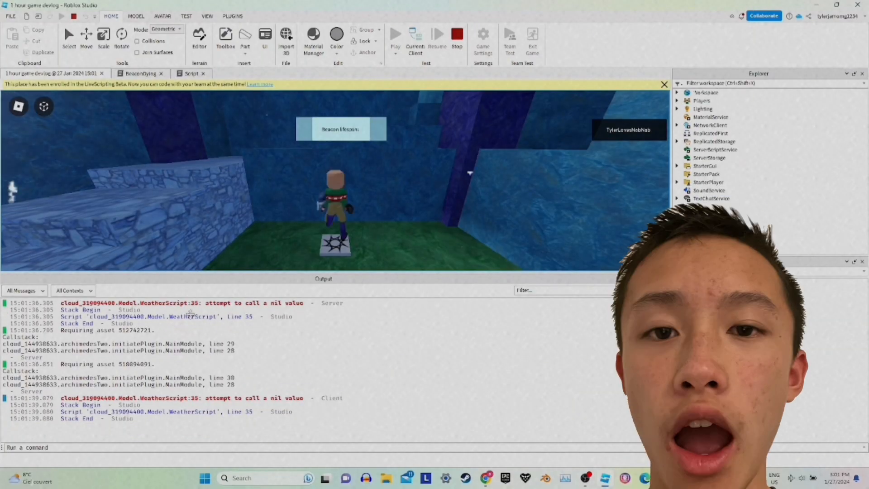